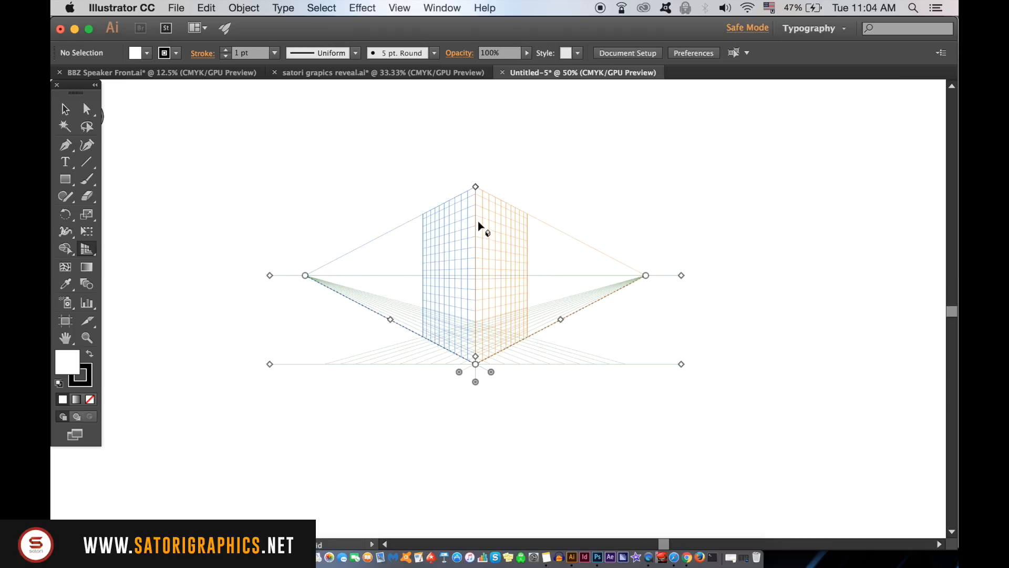
- Drag the left vanishing point and horizon/ground handles to reshape the two-point grid
left_click_drag(305, 275, 256, 276)
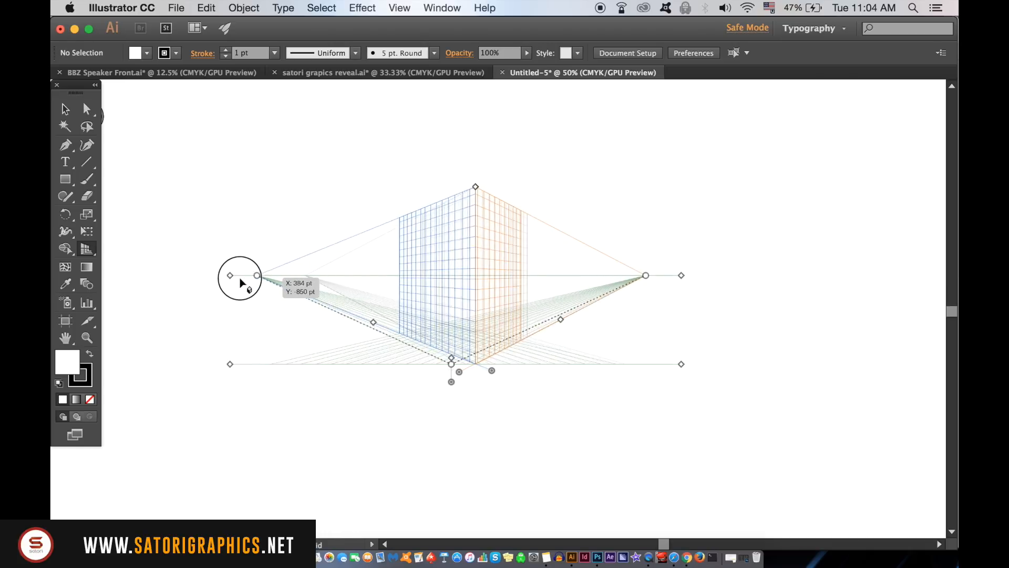
left_click_drag(257, 276, 340, 276)
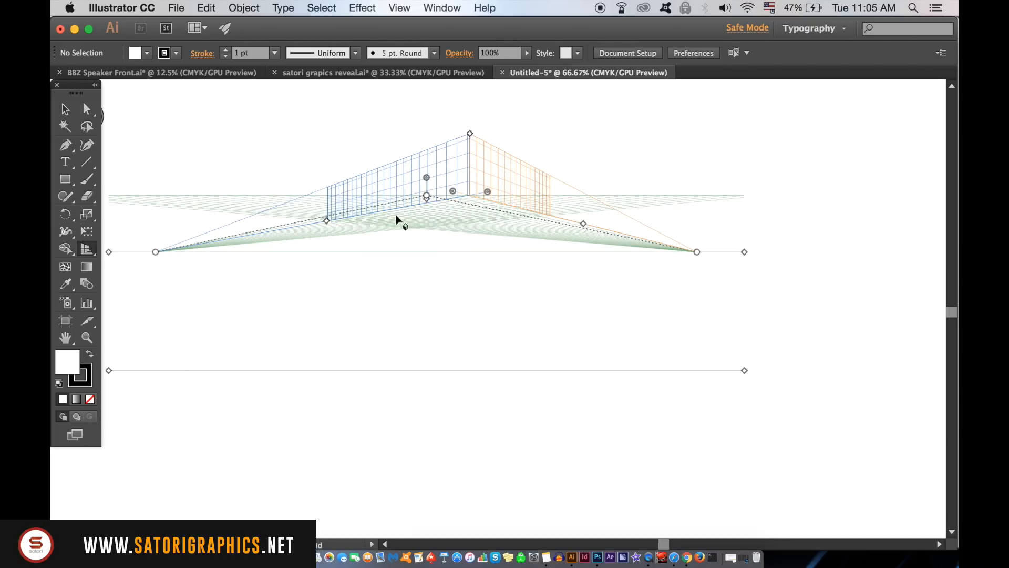
mouse_move(426, 182)
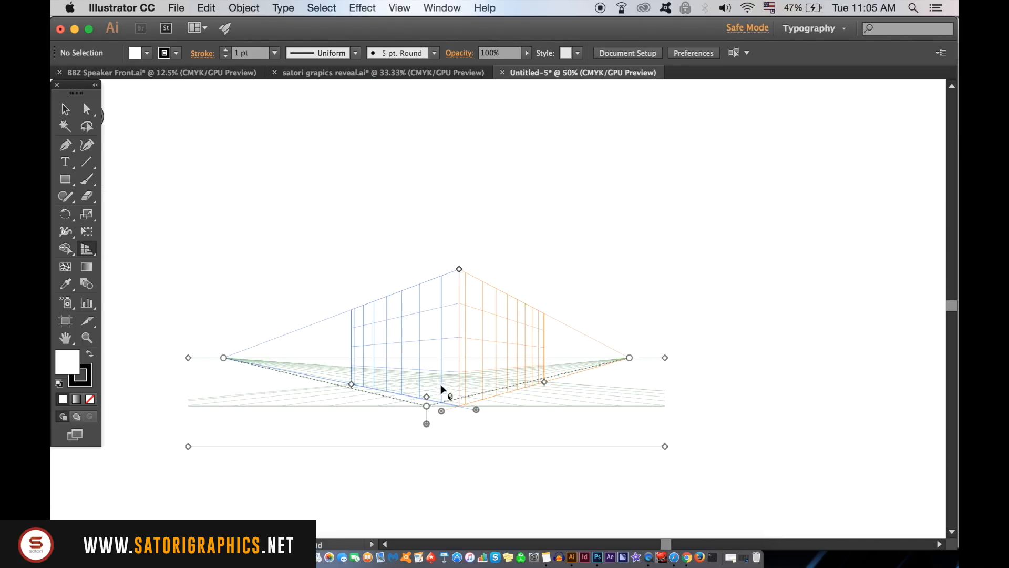
left_click_drag(426, 406, 422, 454)
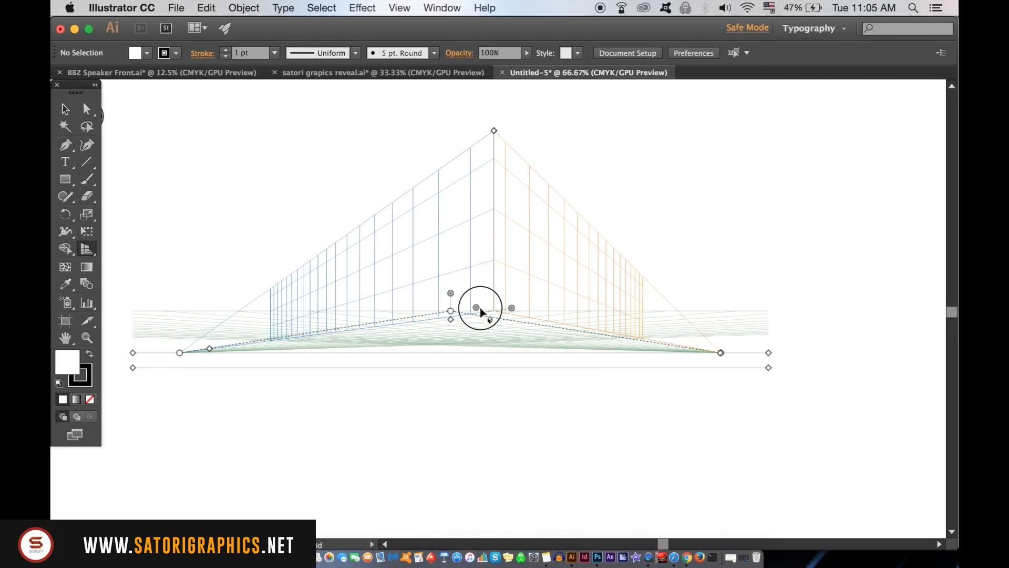
- Raise the vertical grid extent so the planes rise taller above the horizon
left_click_drag(479, 312, 540, 325)
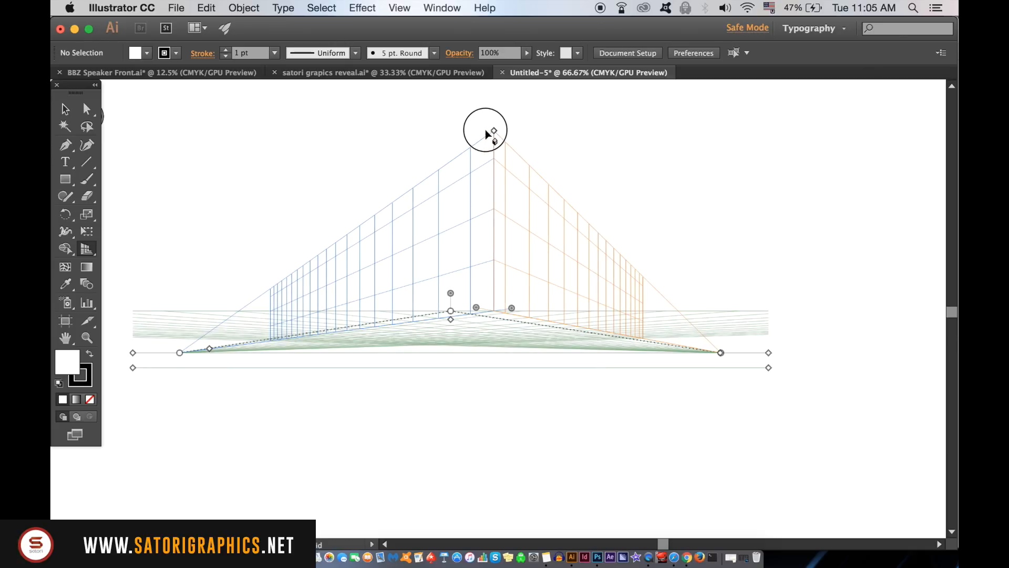
left_click_drag(484, 133, 520, 309)
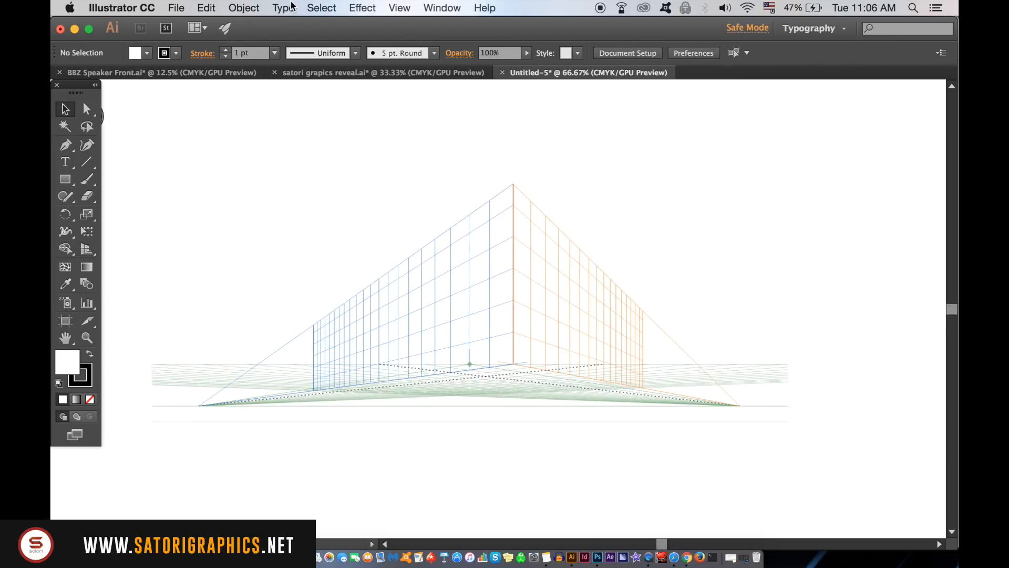
left_click(283, 8)
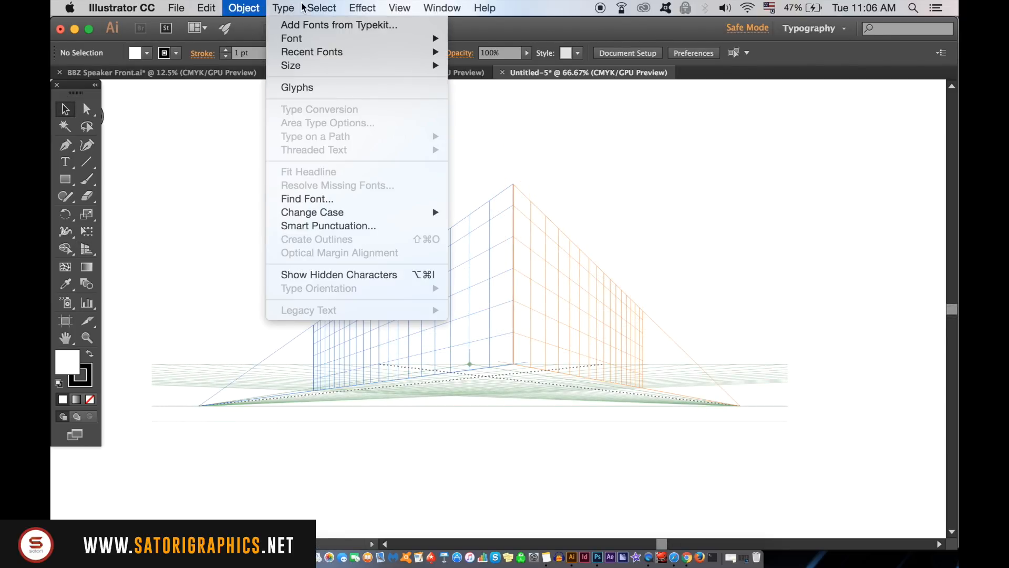
left_click(399, 7)
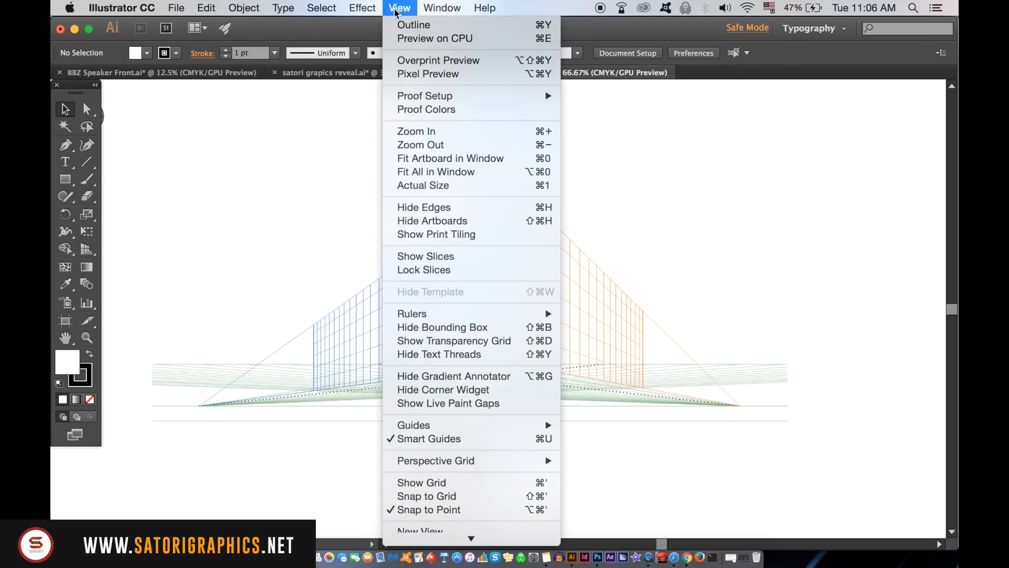
mouse_move(435, 451)
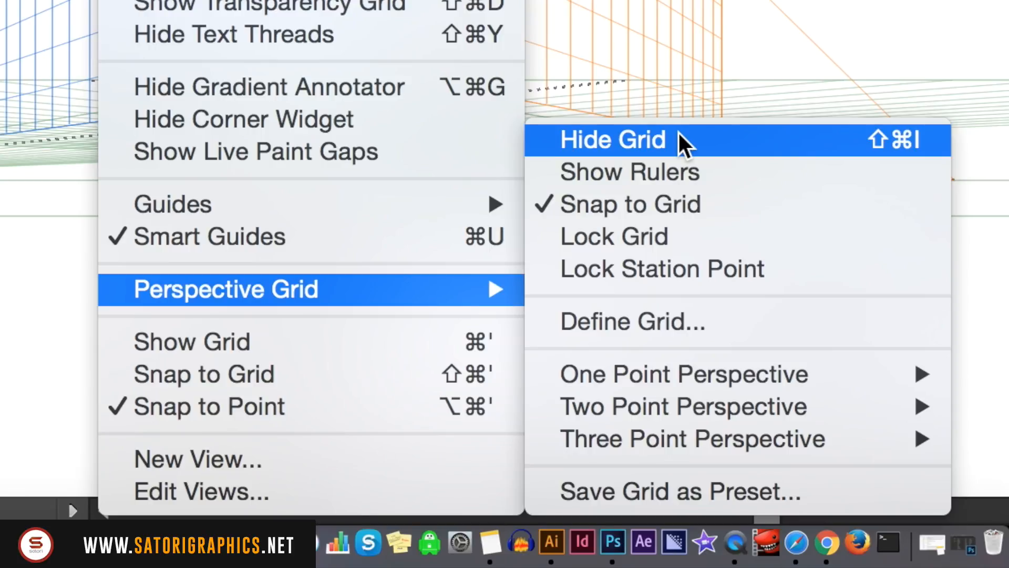
left_click(612, 140)
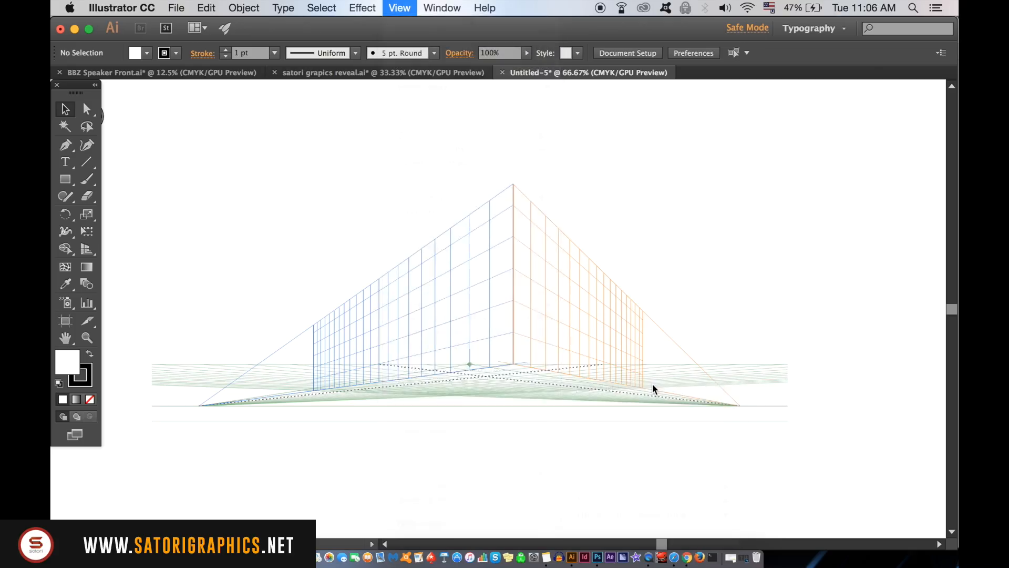
left_click(399, 8)
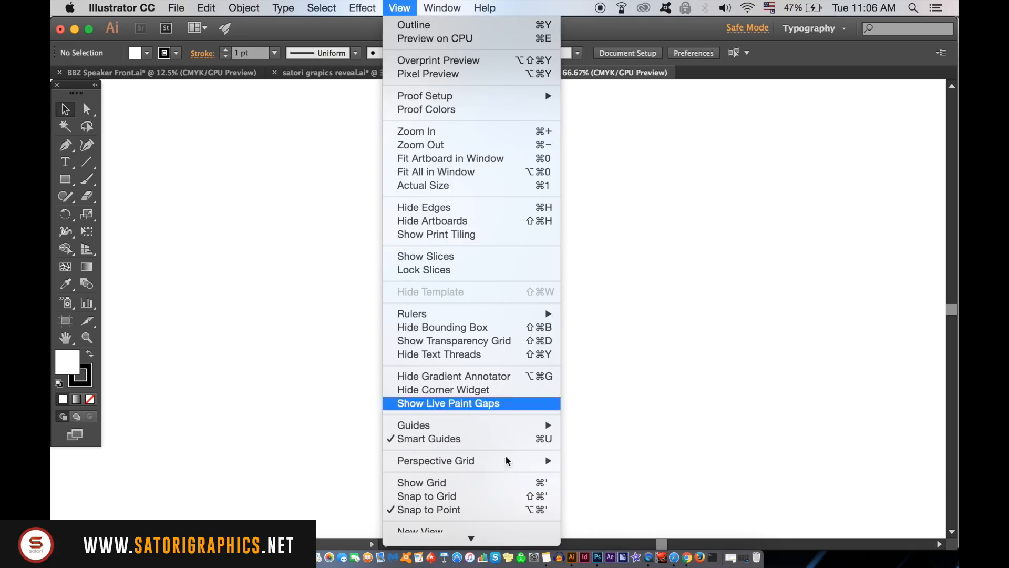
mouse_move(435, 450)
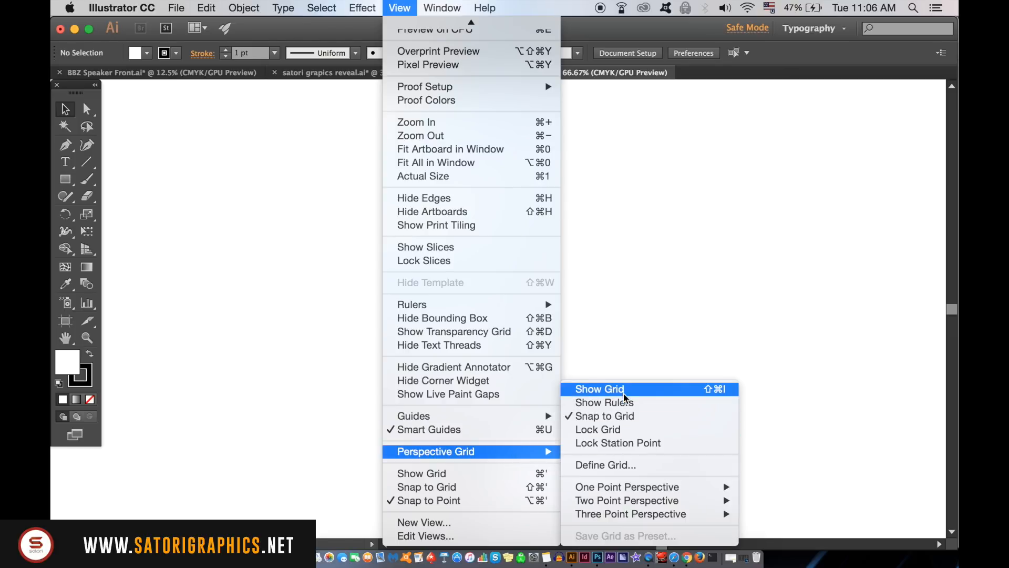
mouse_move(621, 391)
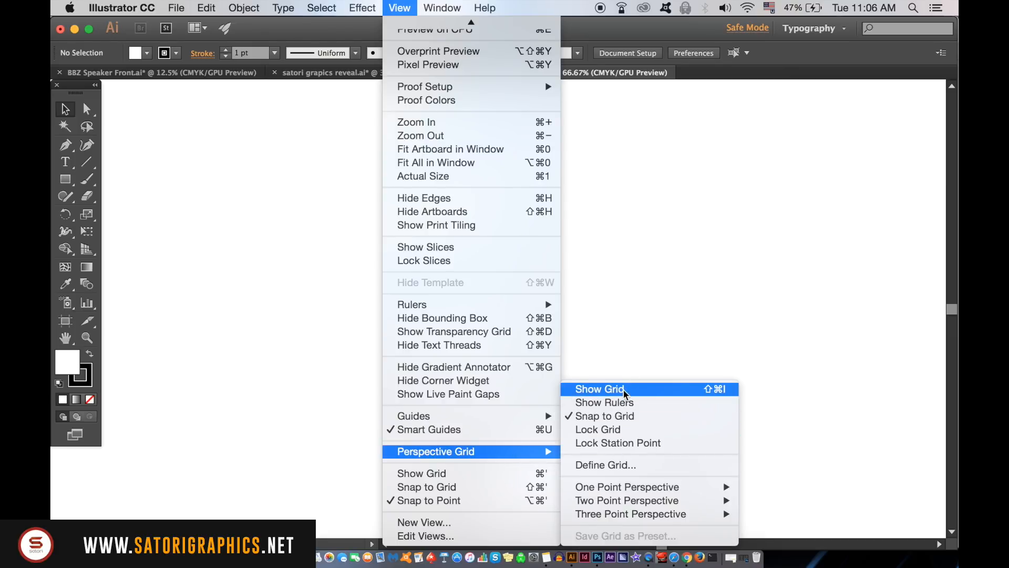
left_click(598, 389)
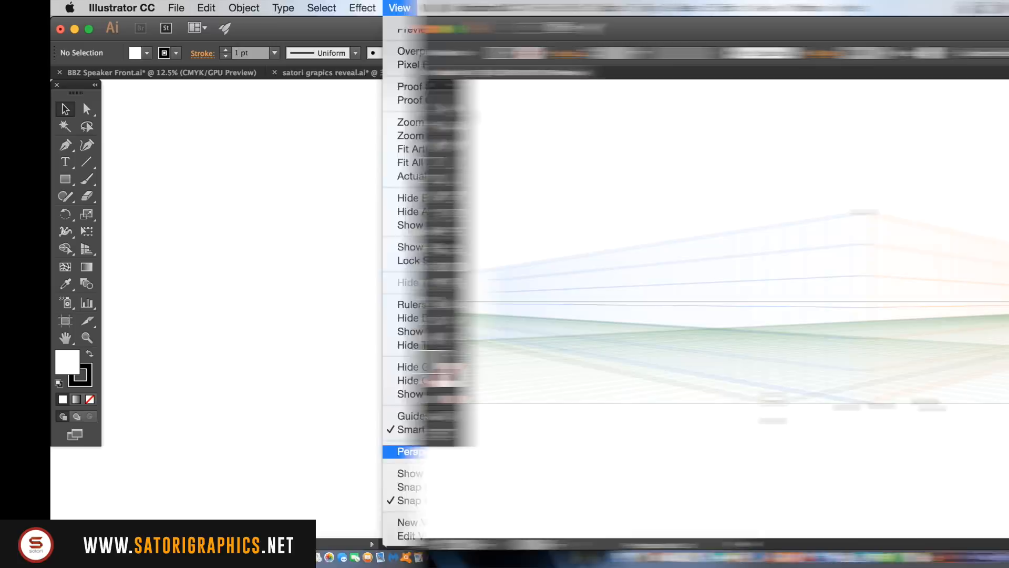
- Outline a four-corner gray panel on the left perspective plane
left_click(408, 451)
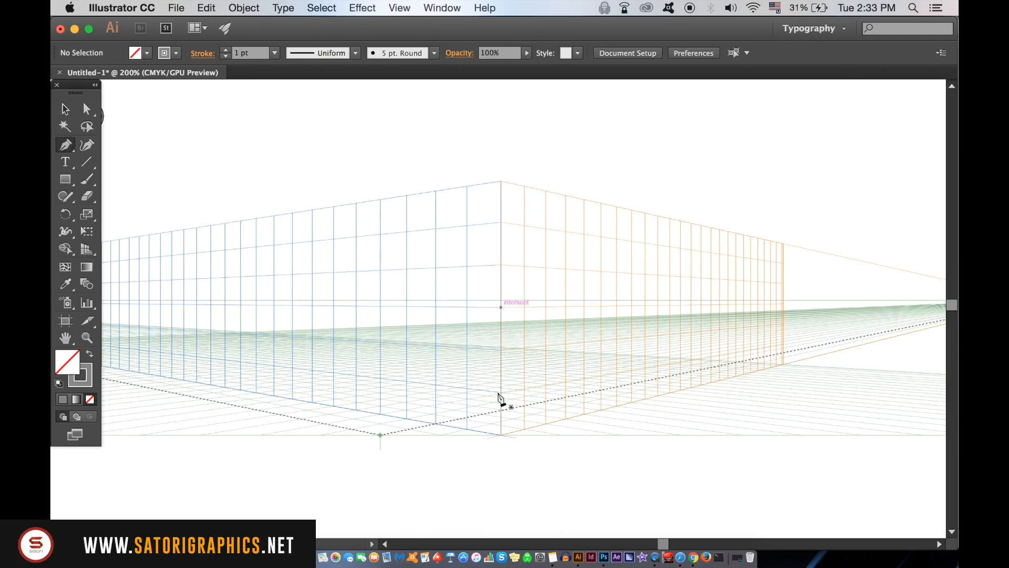
left_click_drag(500, 436, 500, 187)
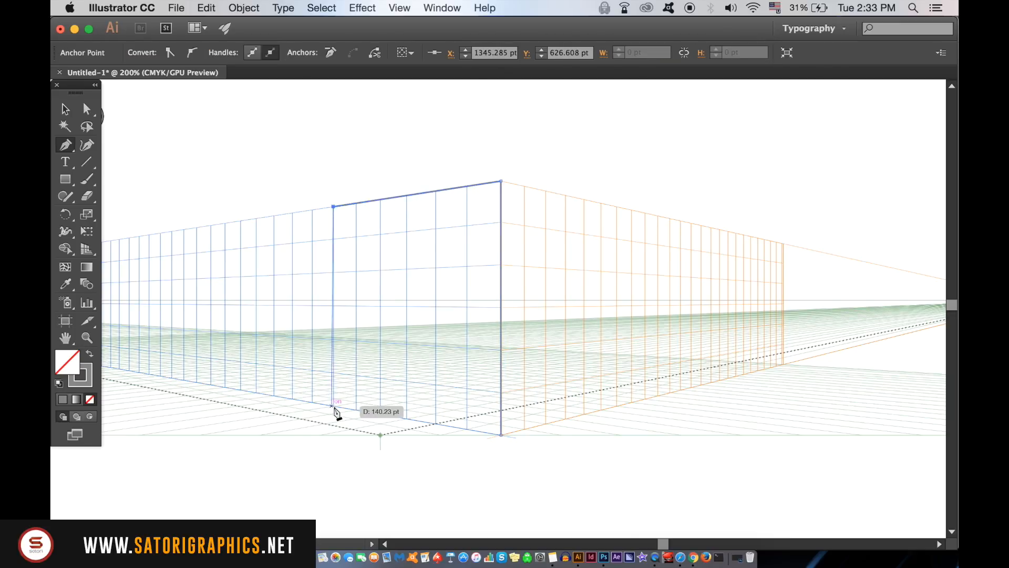
left_click_drag(334, 406, 502, 437)
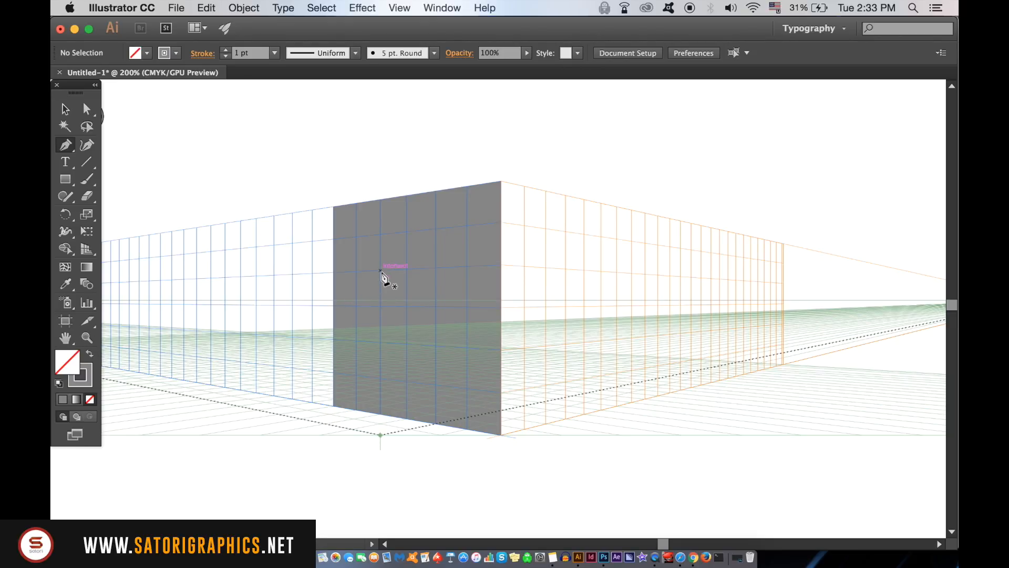
- Outline a smaller square inside the panel
left_click_drag(380, 270, 437, 270)
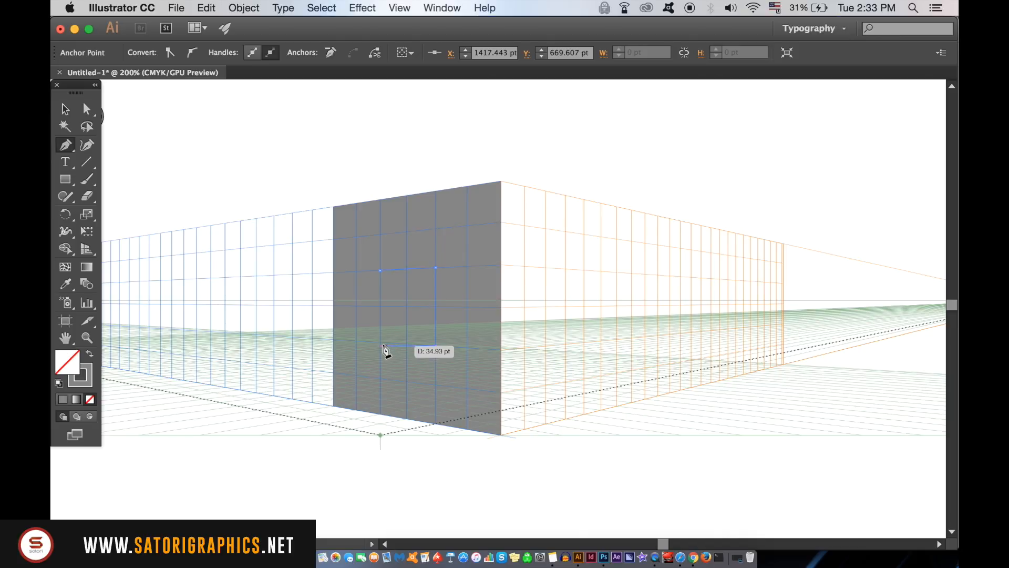
left_click_drag(379, 348, 380, 270)
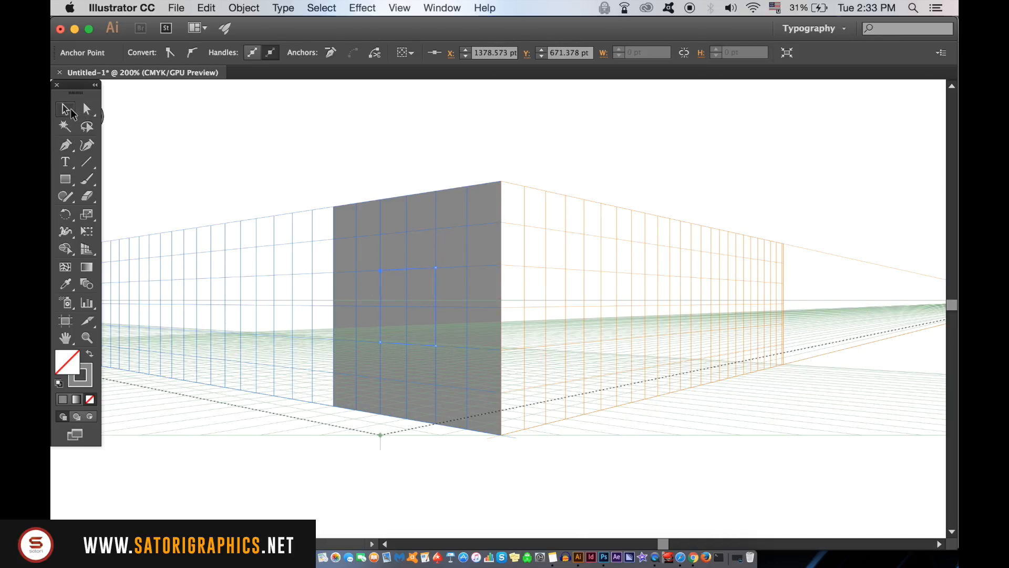
- Select both shapes and subtract the square with Pathfinder Minus Front, leaving a hole
left_click(396, 287)
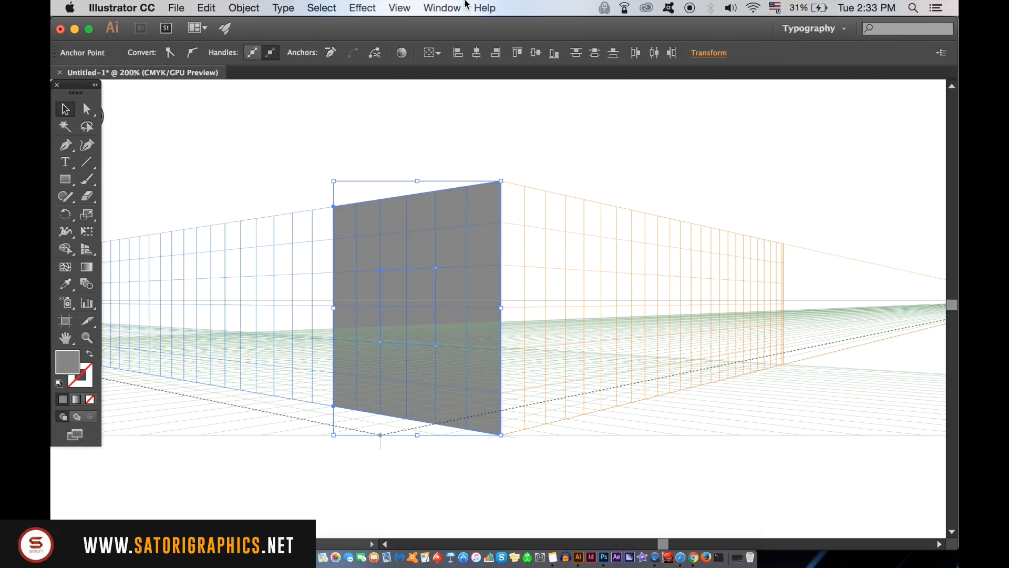
left_click(442, 8)
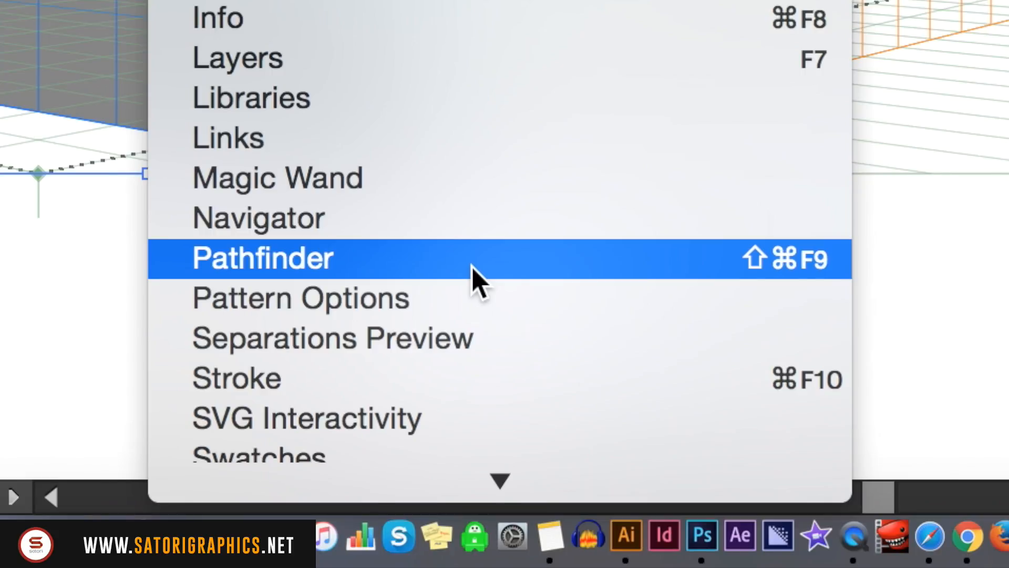
left_click(262, 259)
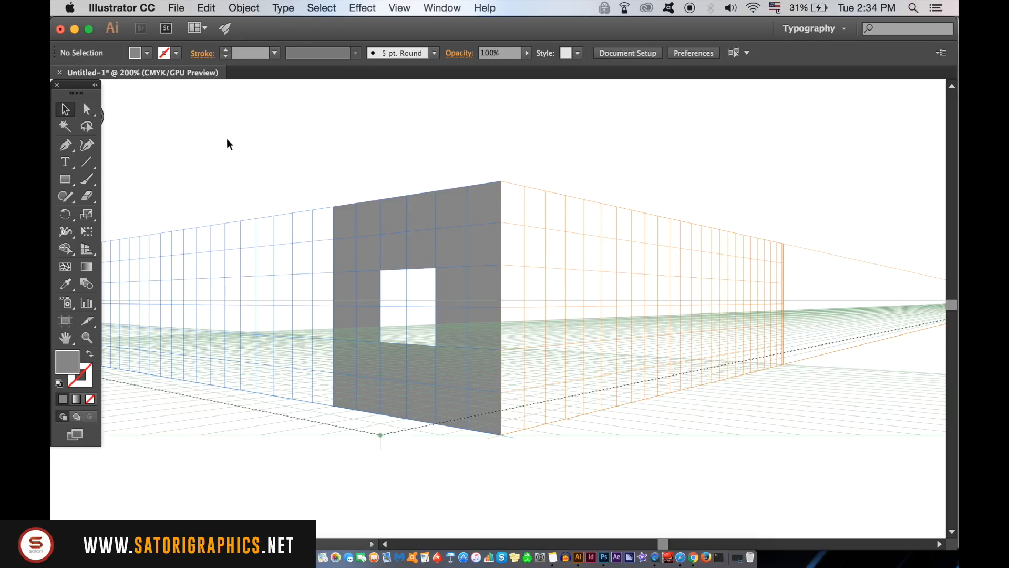
- Draw an H shape on the right perspective plane and fill it gray
left_click(65, 145)
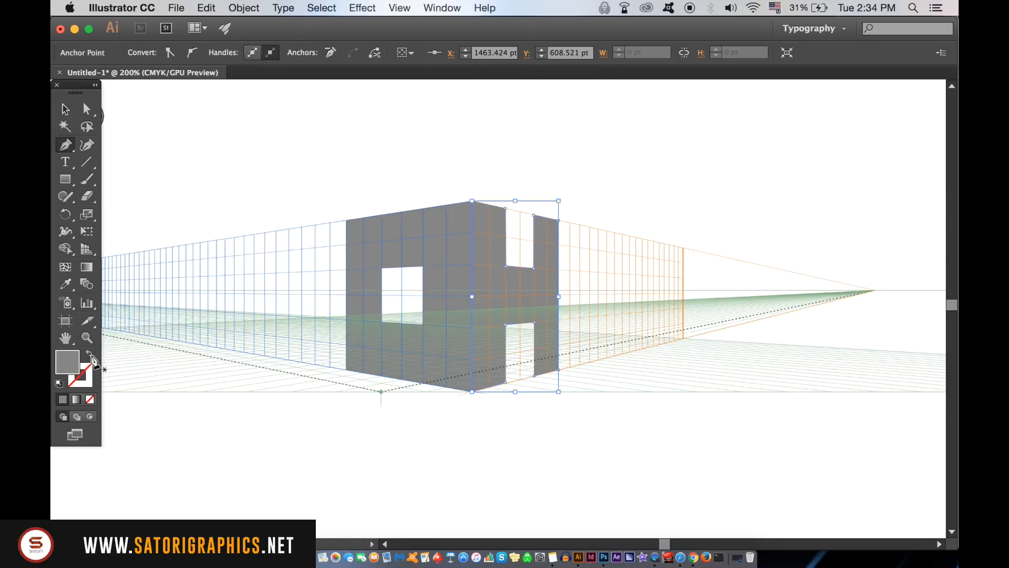
left_click(399, 7)
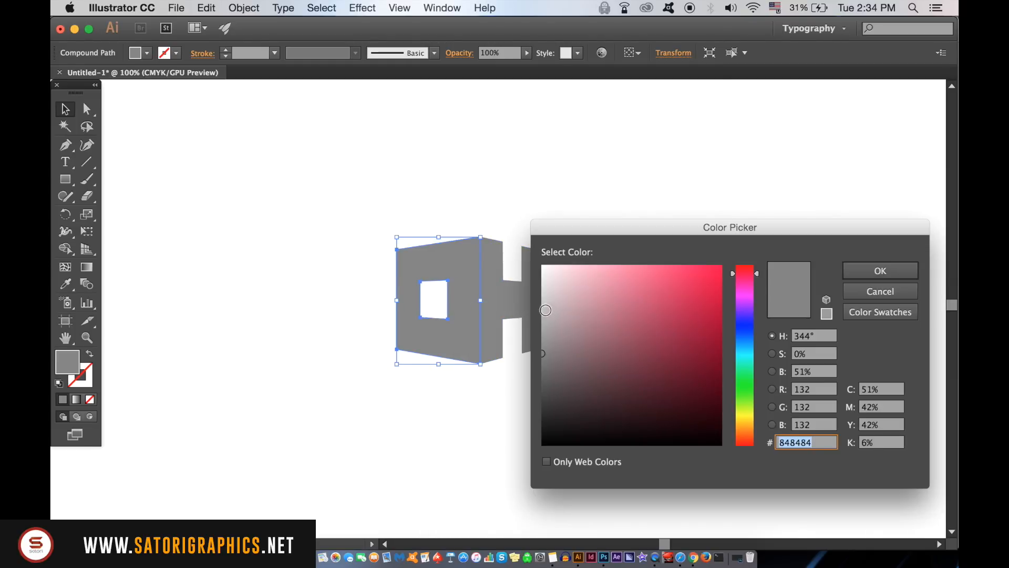
- Confirm a lighter gray fill for the front panel in the Color Picker
left_click(880, 270)
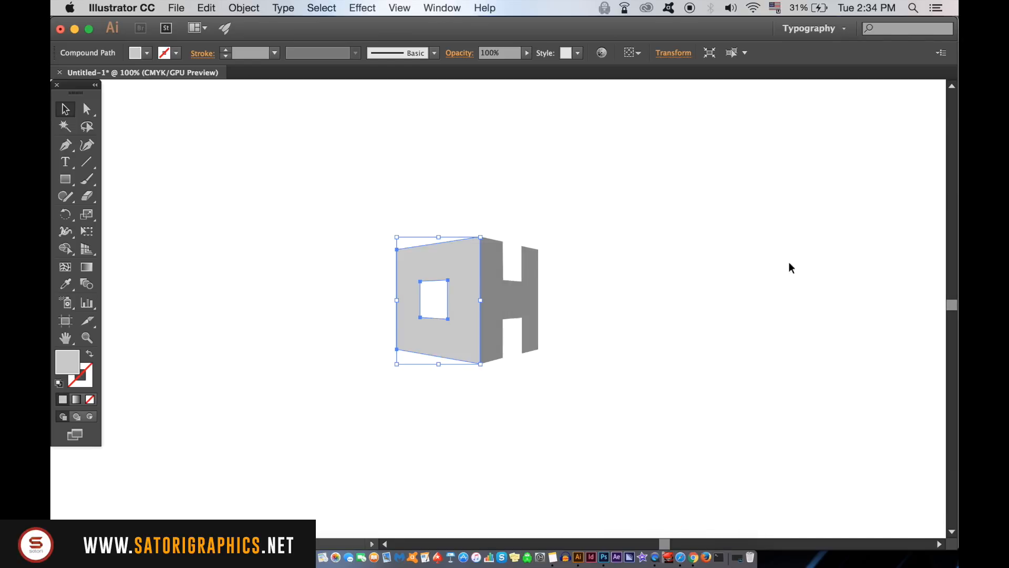